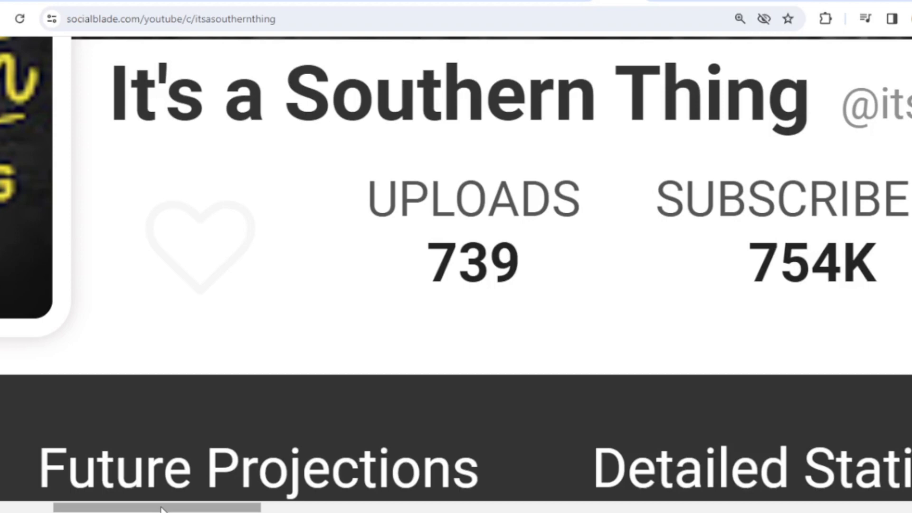
{"action": "scroll", "scroll_direction": "right", "scroll_amount": 3}
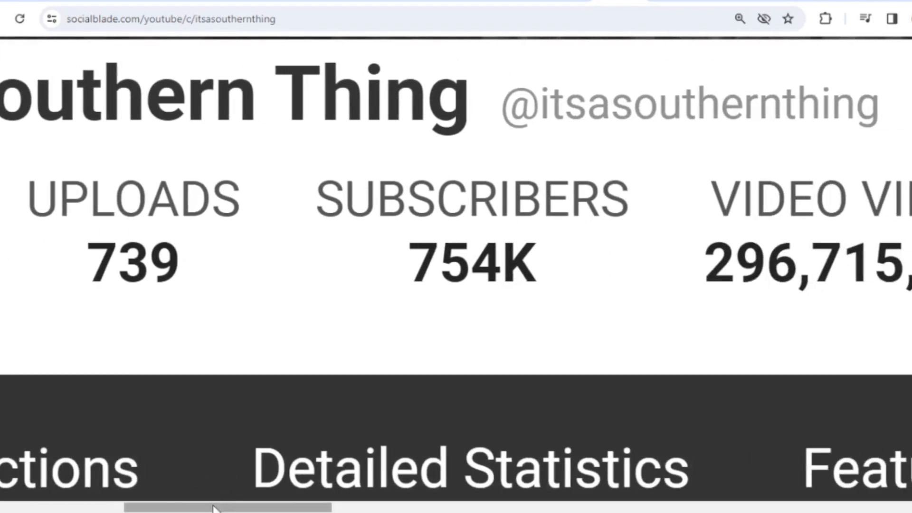
{"action": "scroll", "scroll_direction": "right", "scroll_amount": 3}
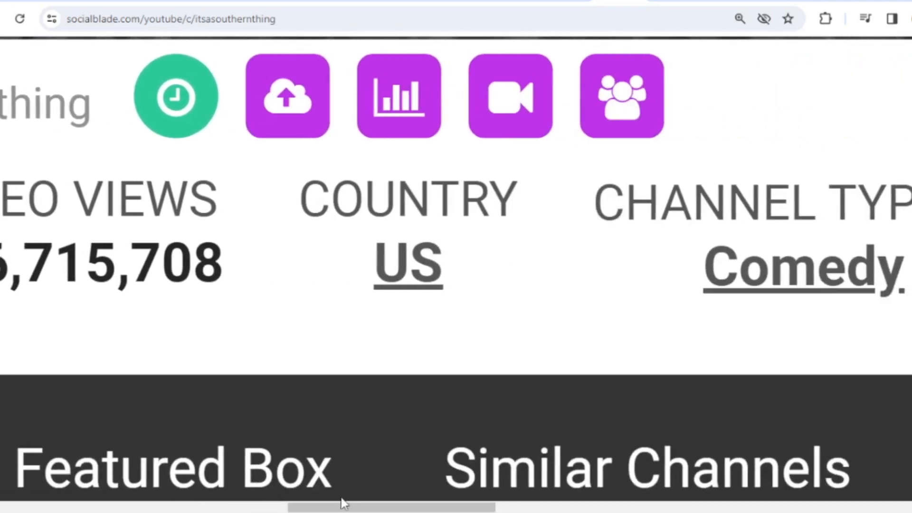
{"action": "scroll", "scroll_direction": "right", "scroll_amount": 3}
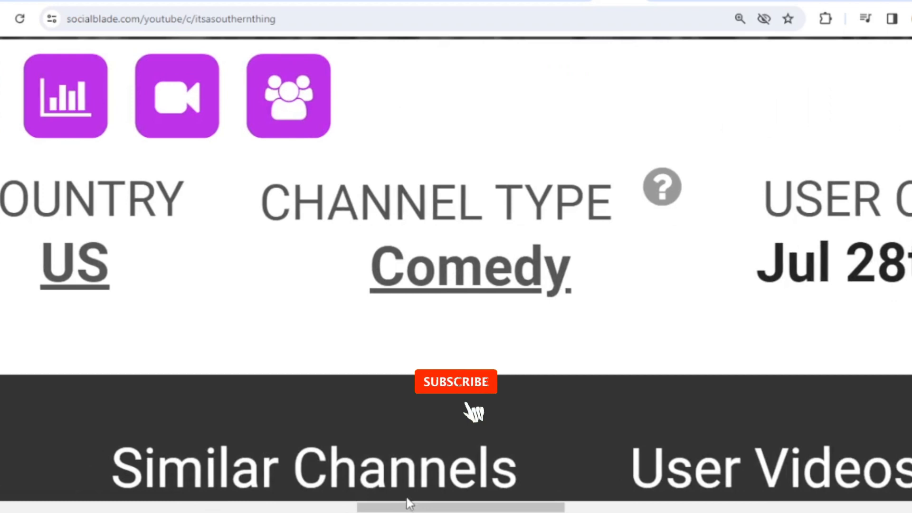
{"action": "scroll", "scroll_direction": "right", "scroll_amount": 3}
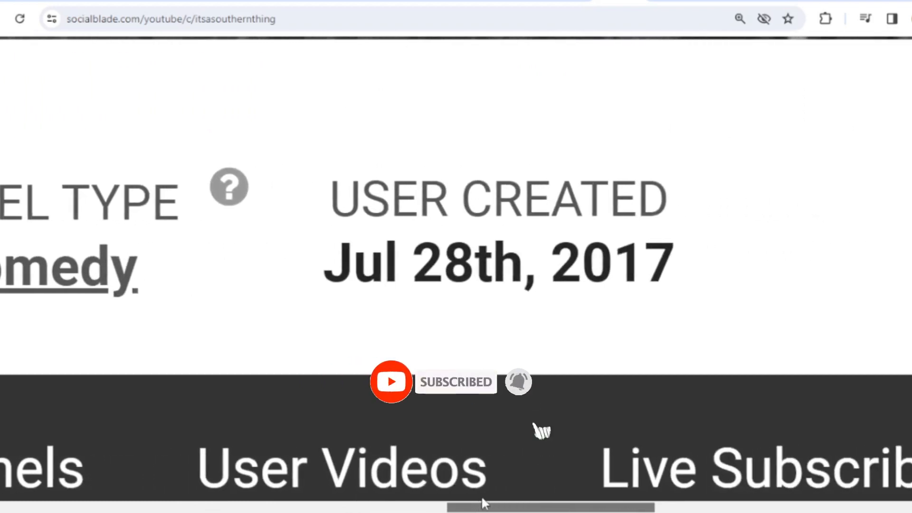
{"action": "scroll", "scroll_direction": "right", "scroll_amount": 3}
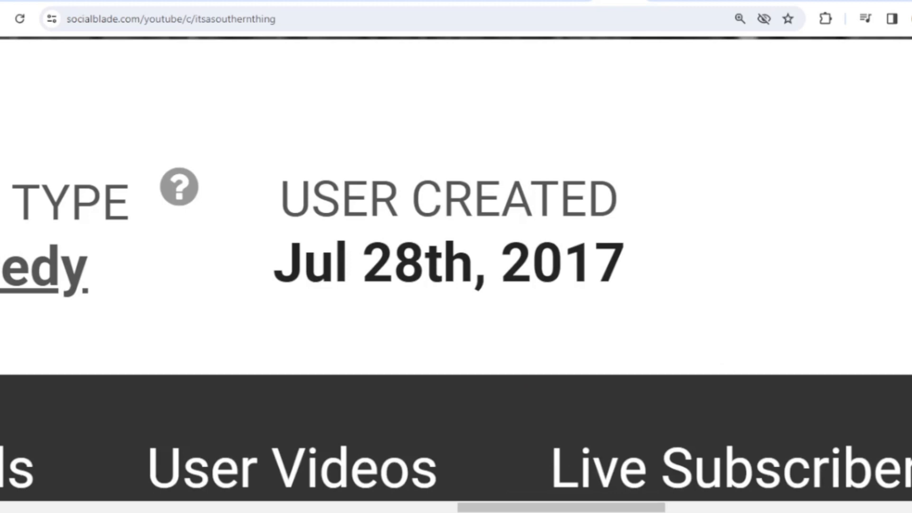
{"action": "scroll", "scroll_direction": "down", "scroll_amount": 3}
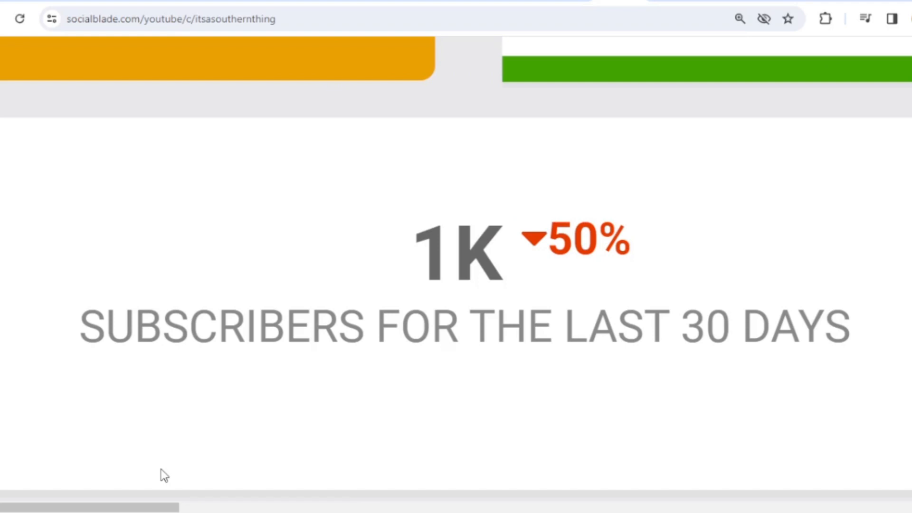
{"action": "mouse_move", "coordinate": [137, 506]}
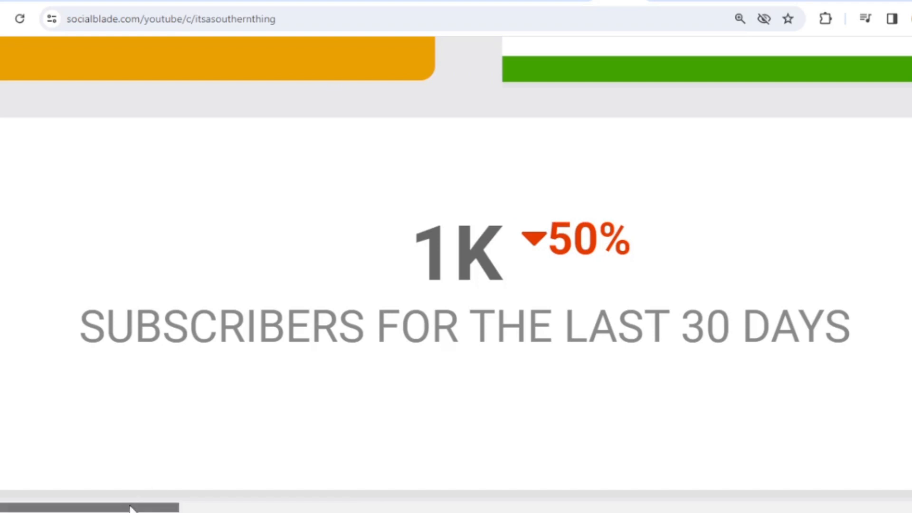
{"action": "scroll", "scroll_direction": "right", "scroll_amount": 3}
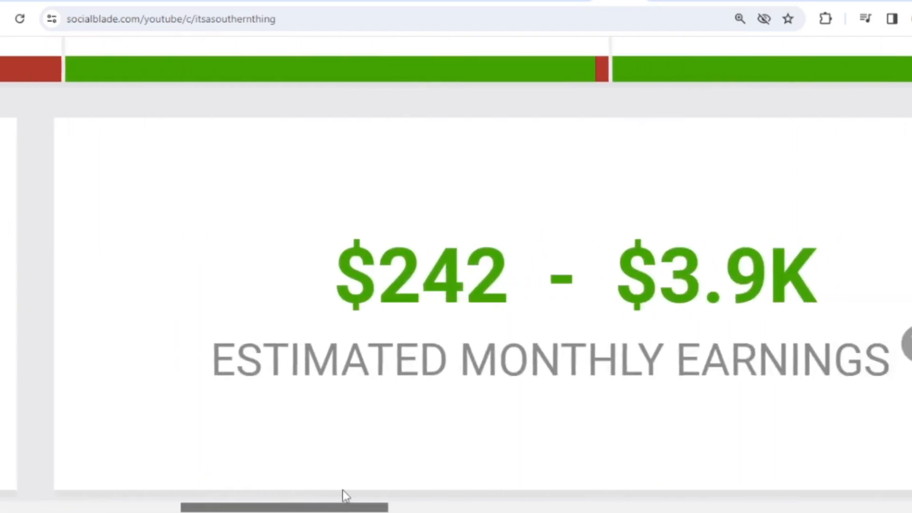